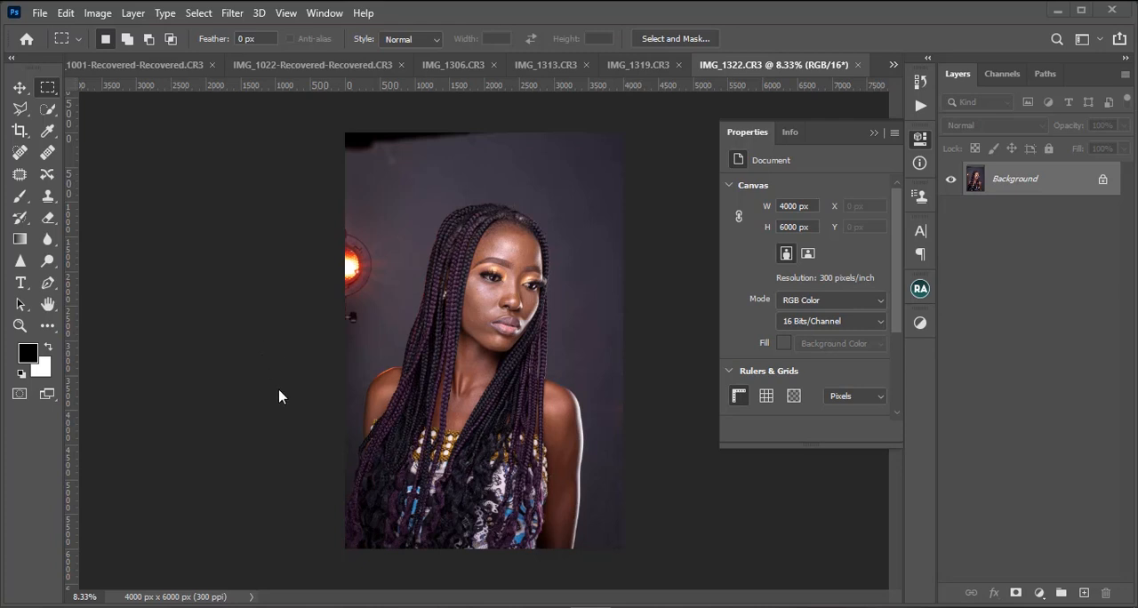
pyautogui.moveTo(519, 405)
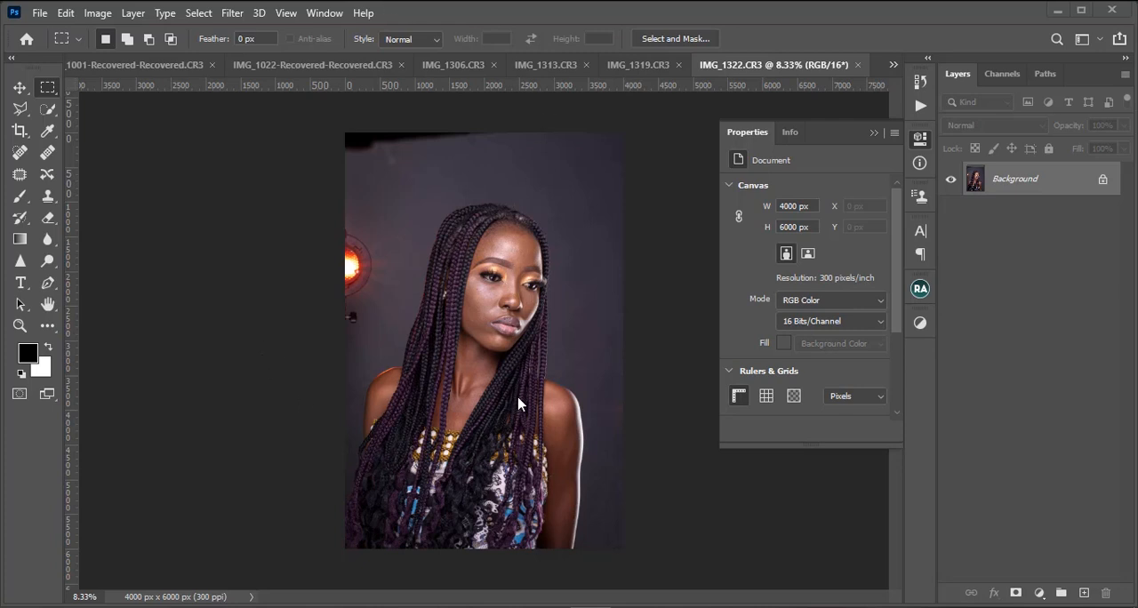
pyautogui.moveTo(524, 411)
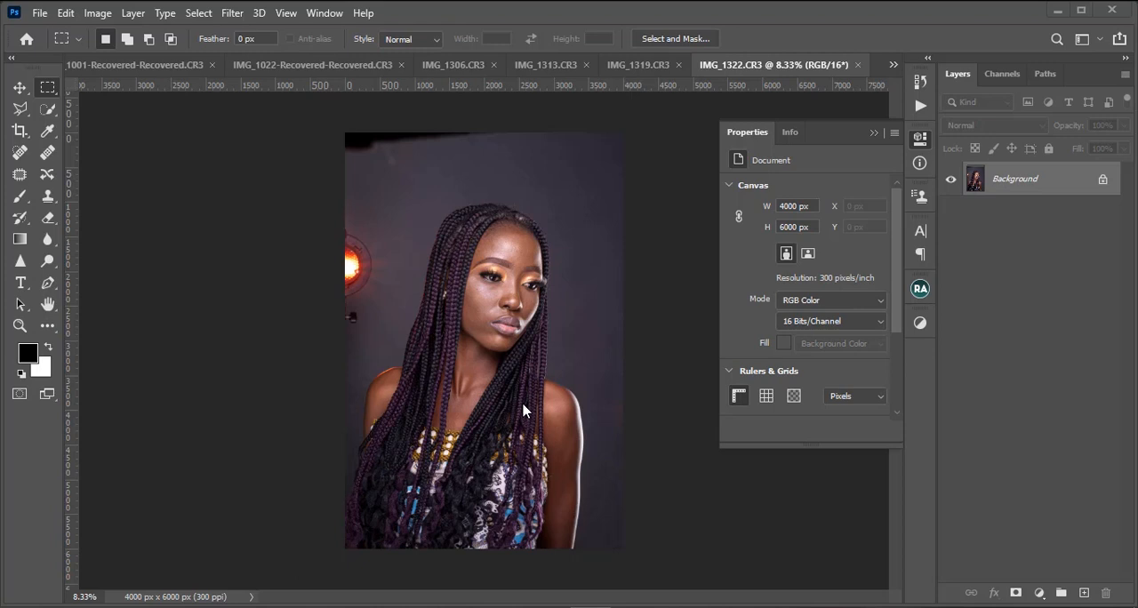
pyautogui.moveTo(489, 405)
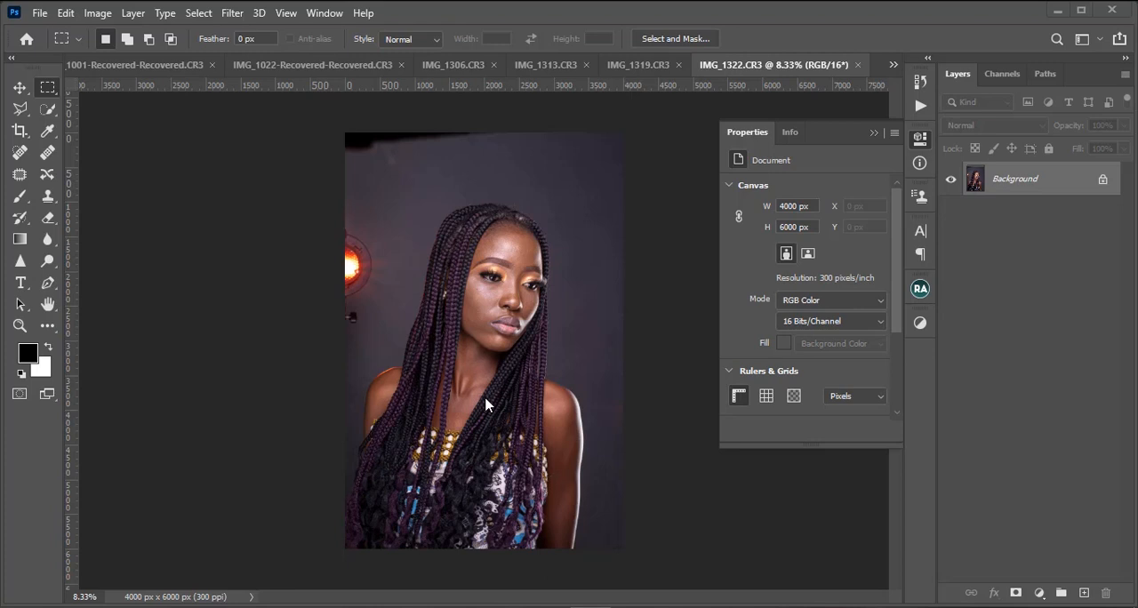
pyautogui.moveTo(505, 425)
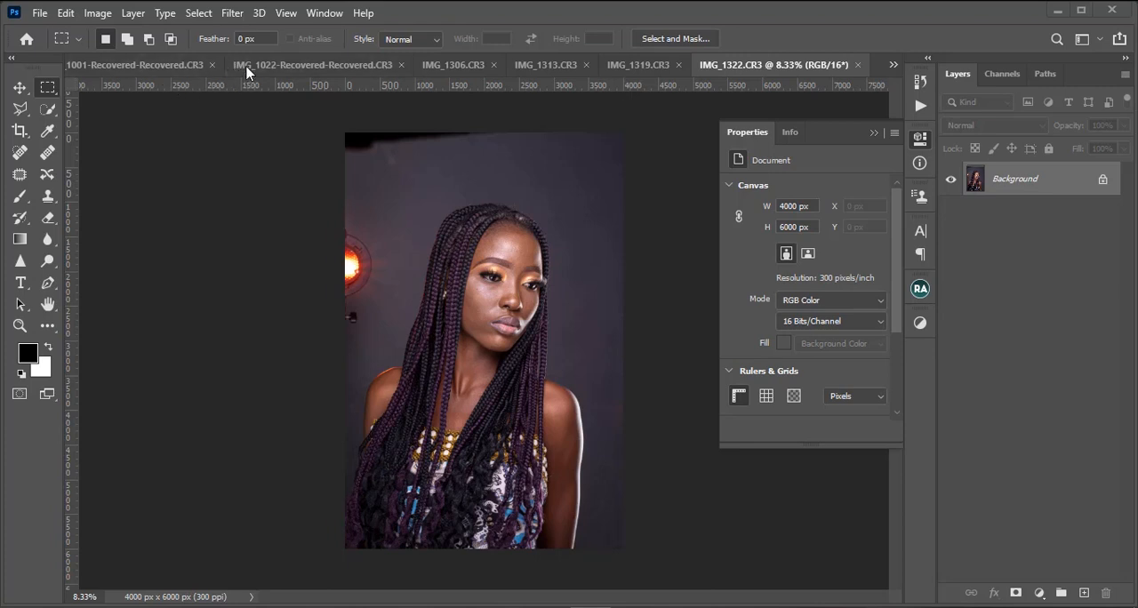
pyautogui.moveTo(246, 57)
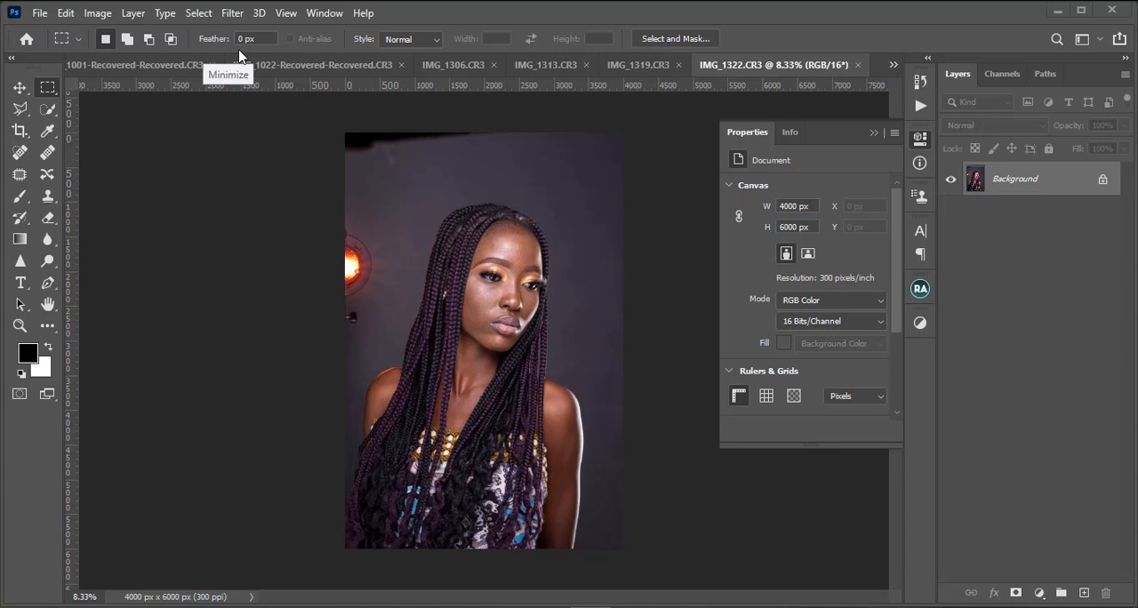
pyautogui.moveTo(270, 57)
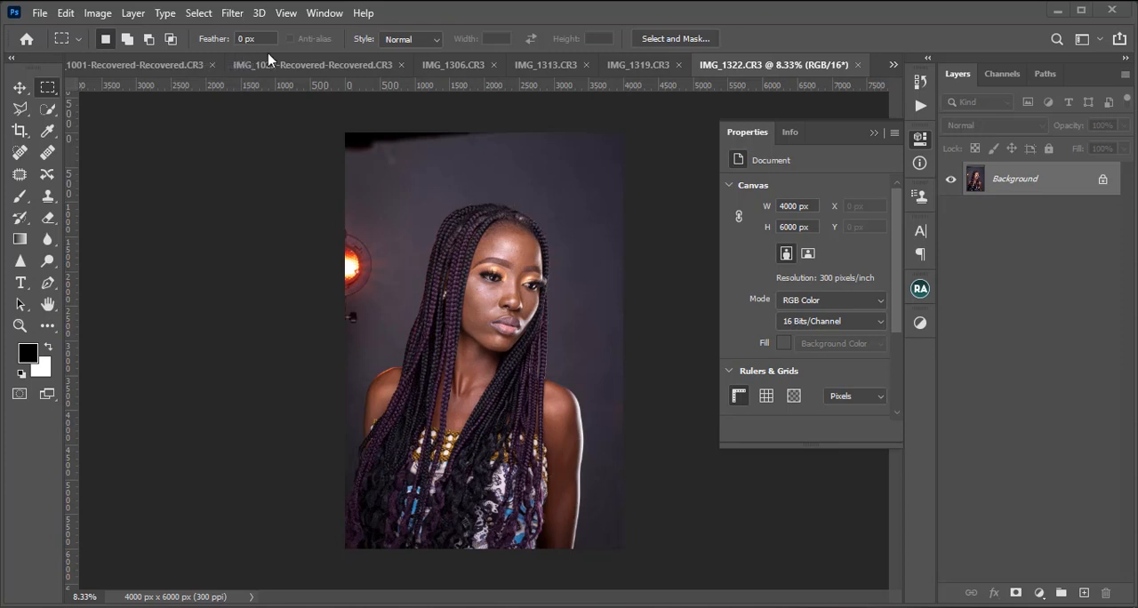
# Make the IMG_1306.CR3 portrait the active document and zoom toward the face.
pyautogui.click(895, 69)
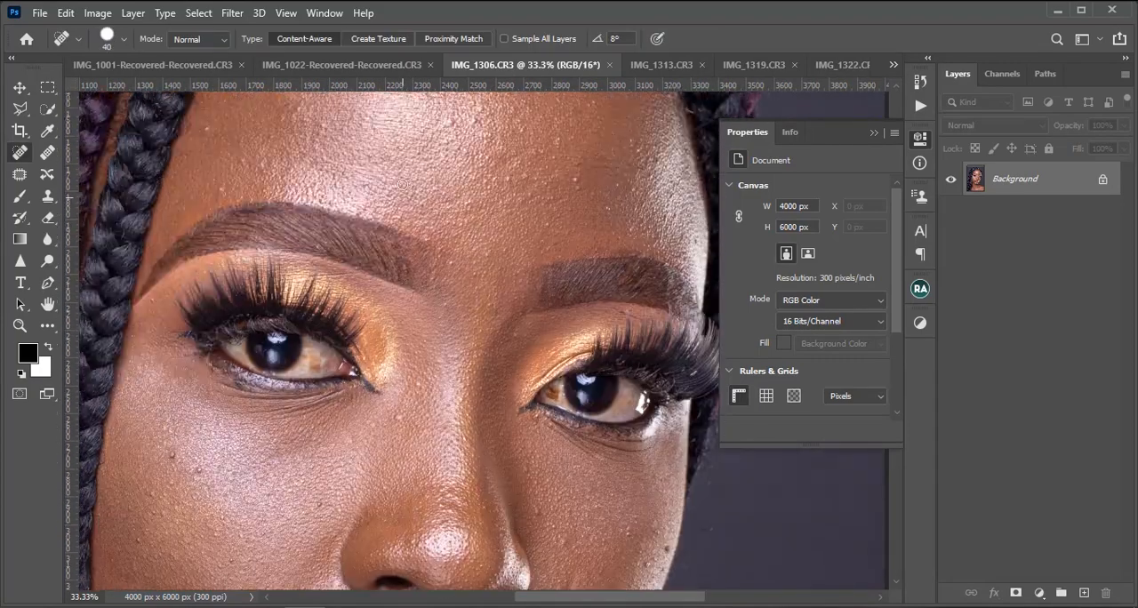
pyautogui.scroll(-3)
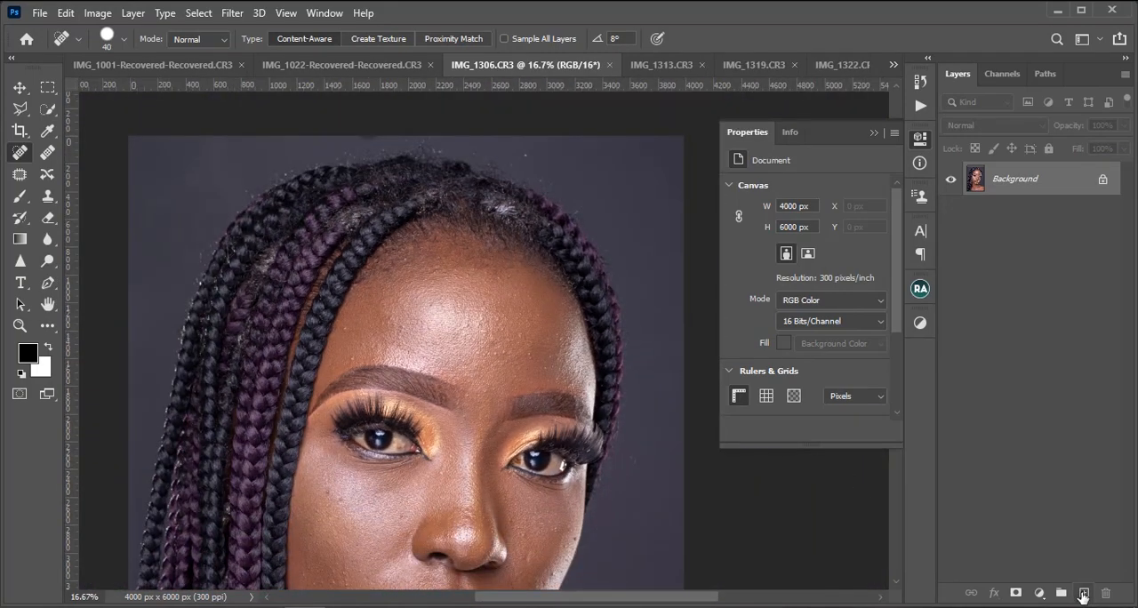
# Create an empty Layer 1 above the Background for non-destructive retouching.
pyautogui.click(1083, 594)
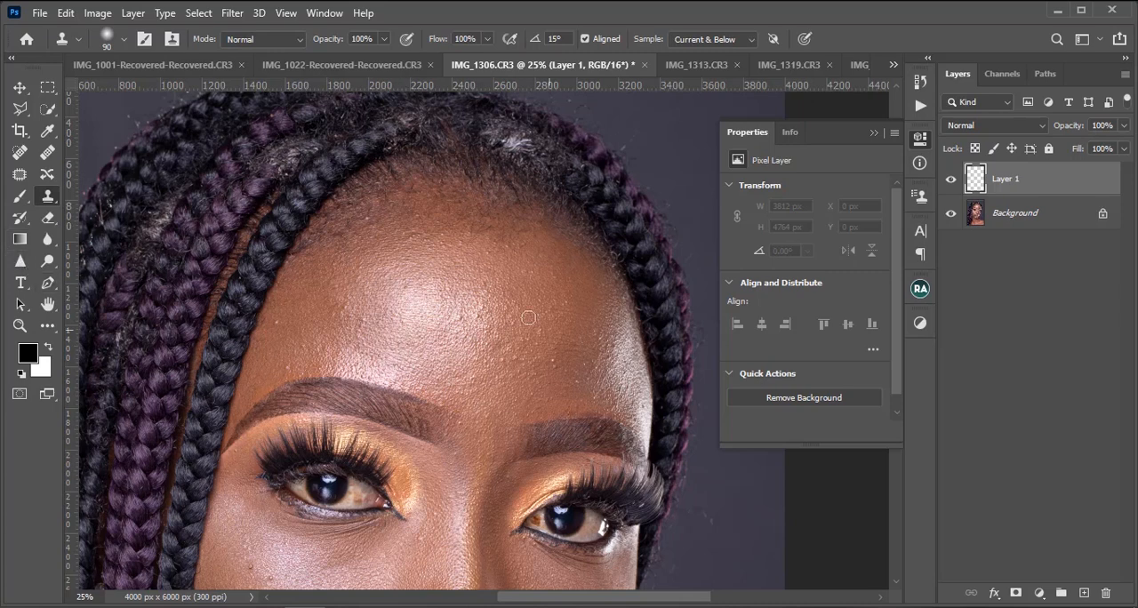
pyautogui.moveTo(153, 324)
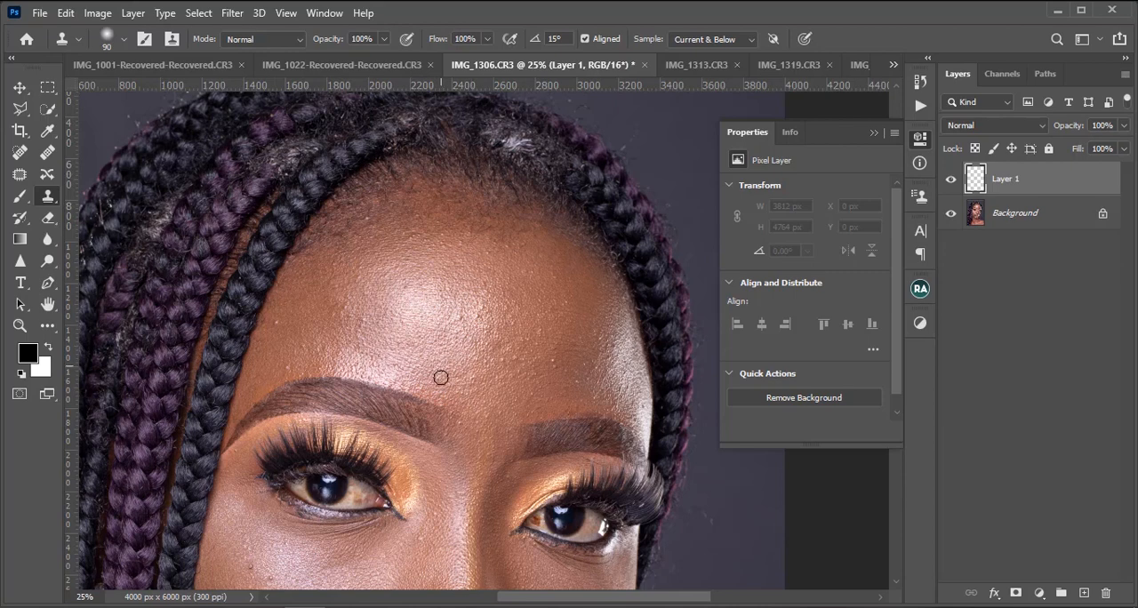
pyautogui.moveTo(334, 367)
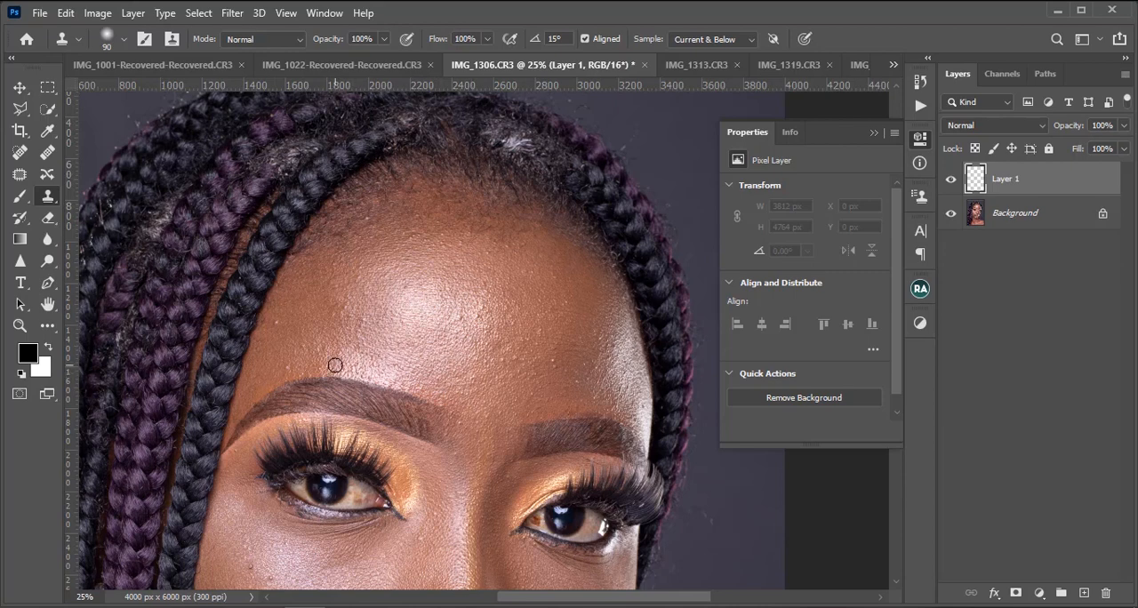
pyautogui.moveTo(356, 203)
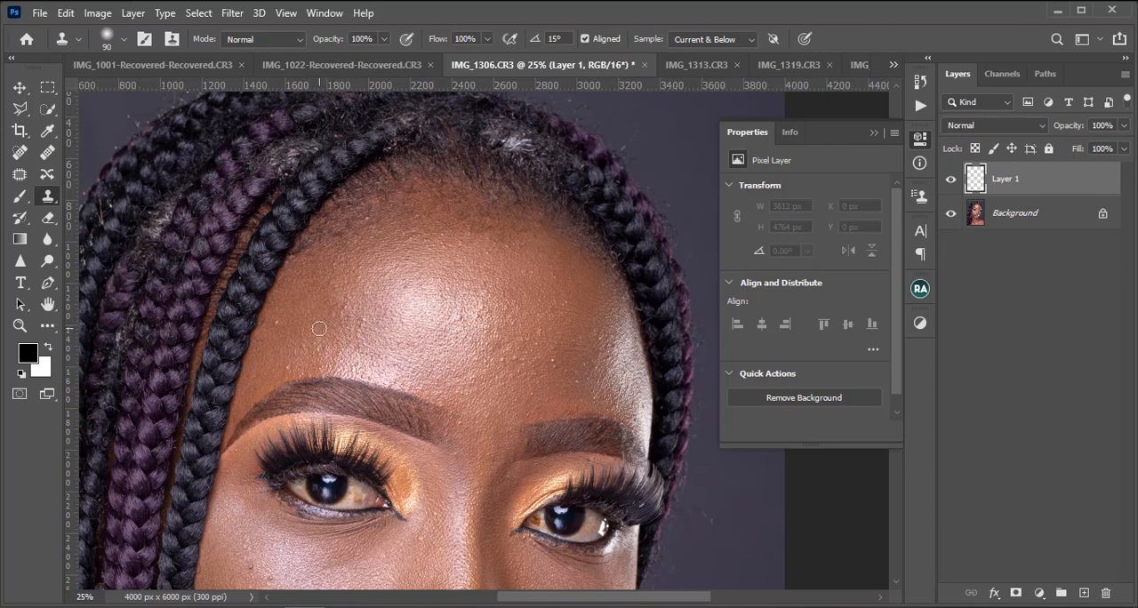
pyautogui.moveTo(313, 345)
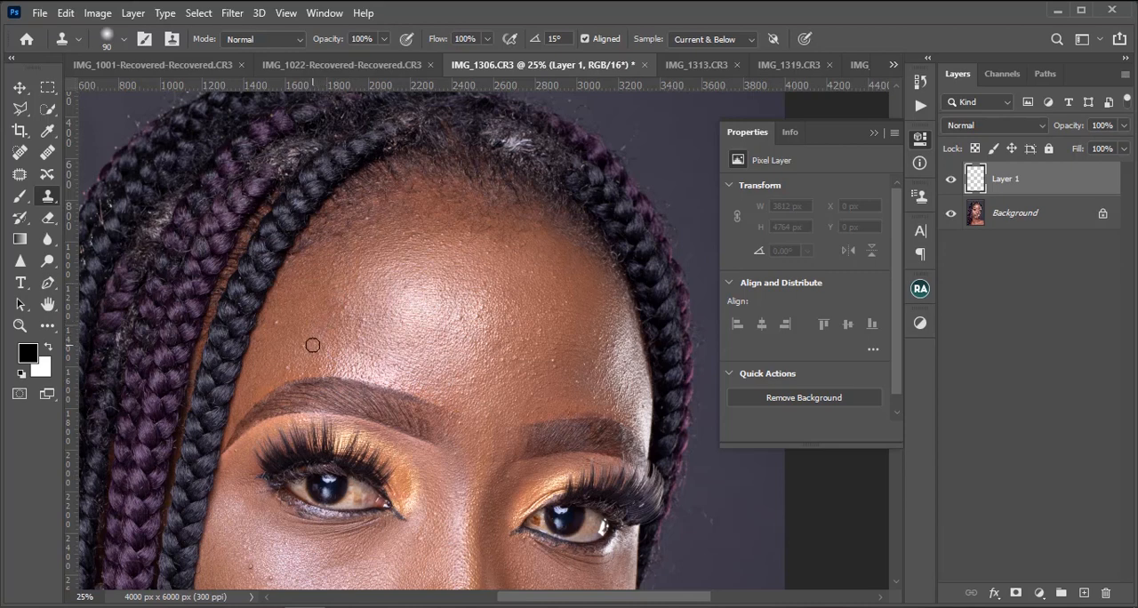
pyautogui.moveTo(323, 345)
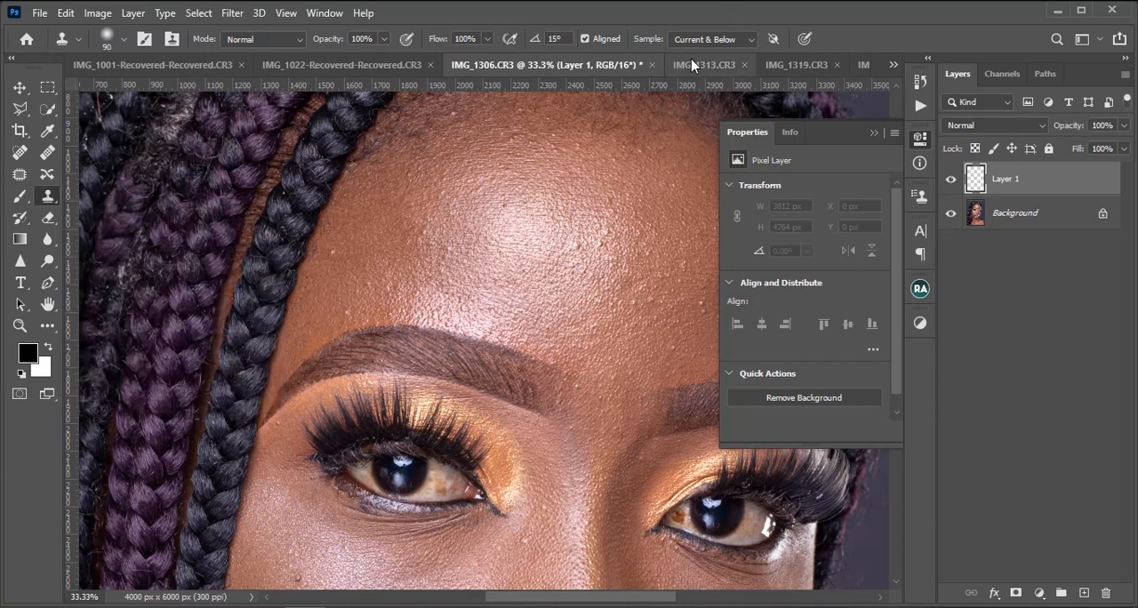
pyautogui.click(711, 39)
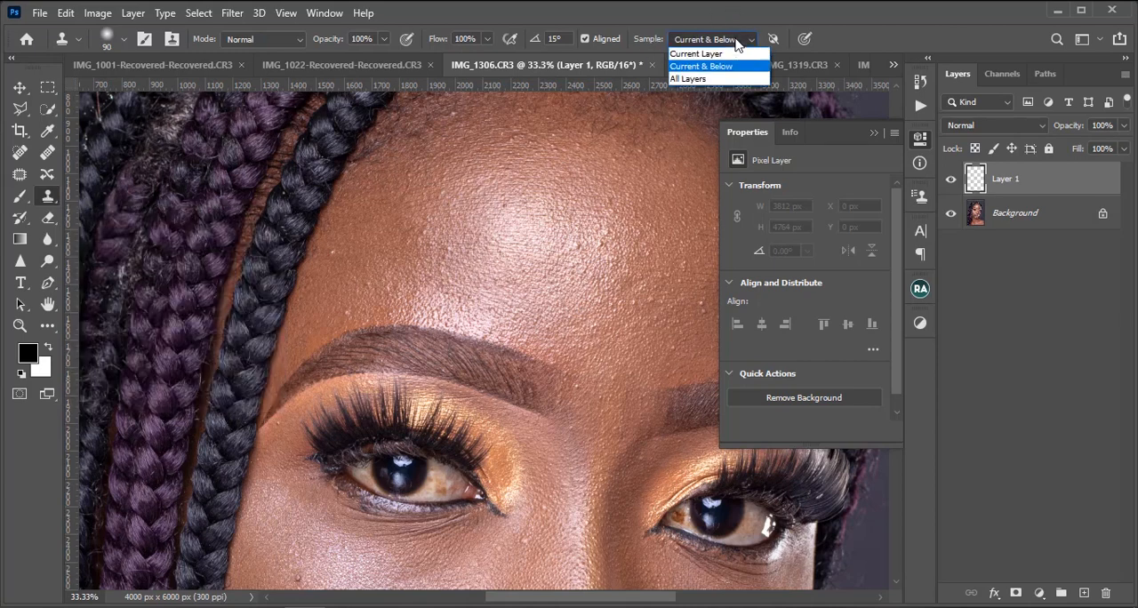
pyautogui.moveTo(696, 54)
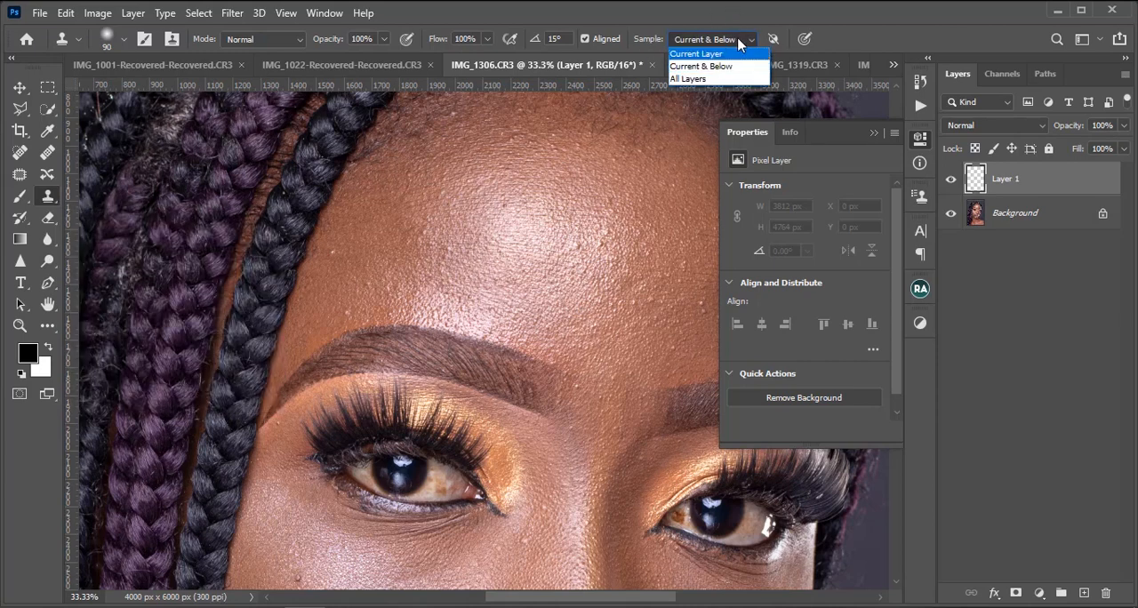
pyautogui.click(702, 66)
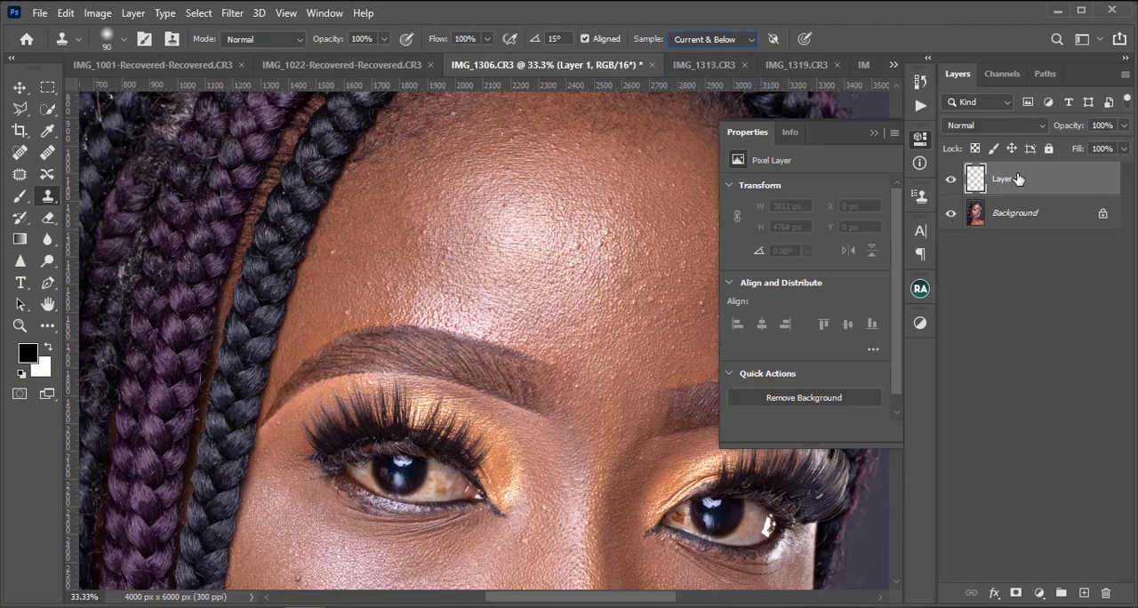
pyautogui.moveTo(1035, 182)
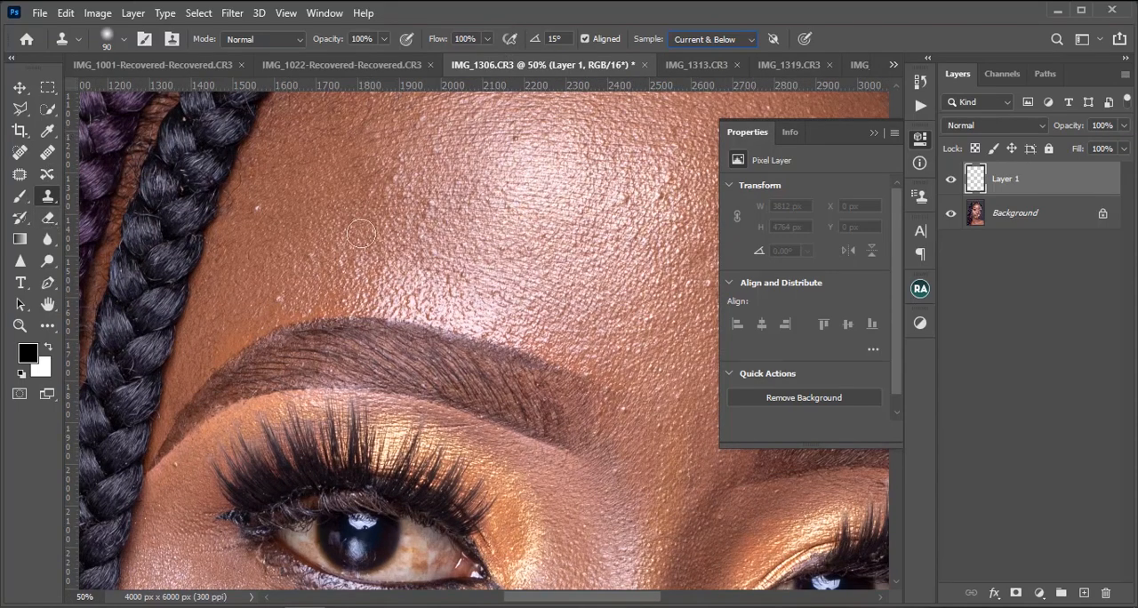
pyautogui.moveTo(249, 245)
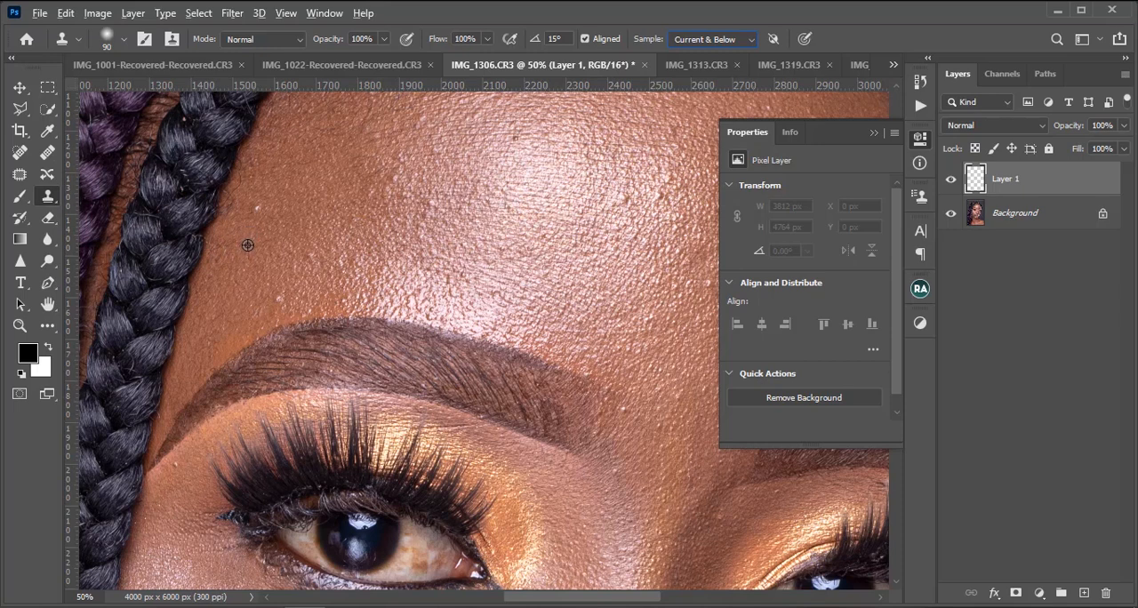
pyautogui.moveTo(247, 239)
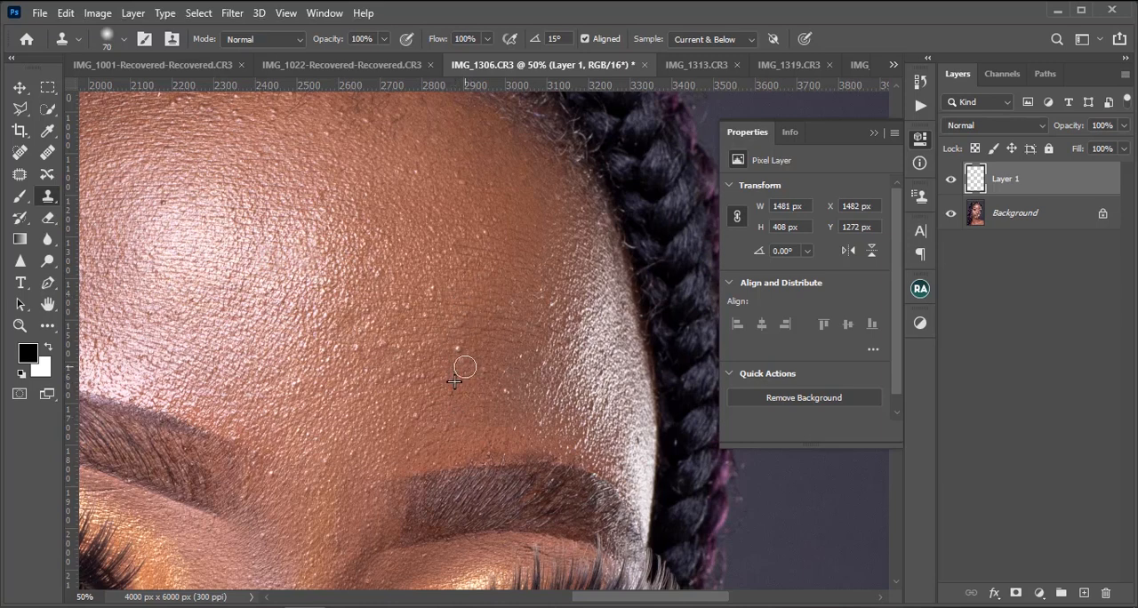
# Cover a small forehead blemish with cloned skin painted onto Layer 1.
pyautogui.click(466, 368)
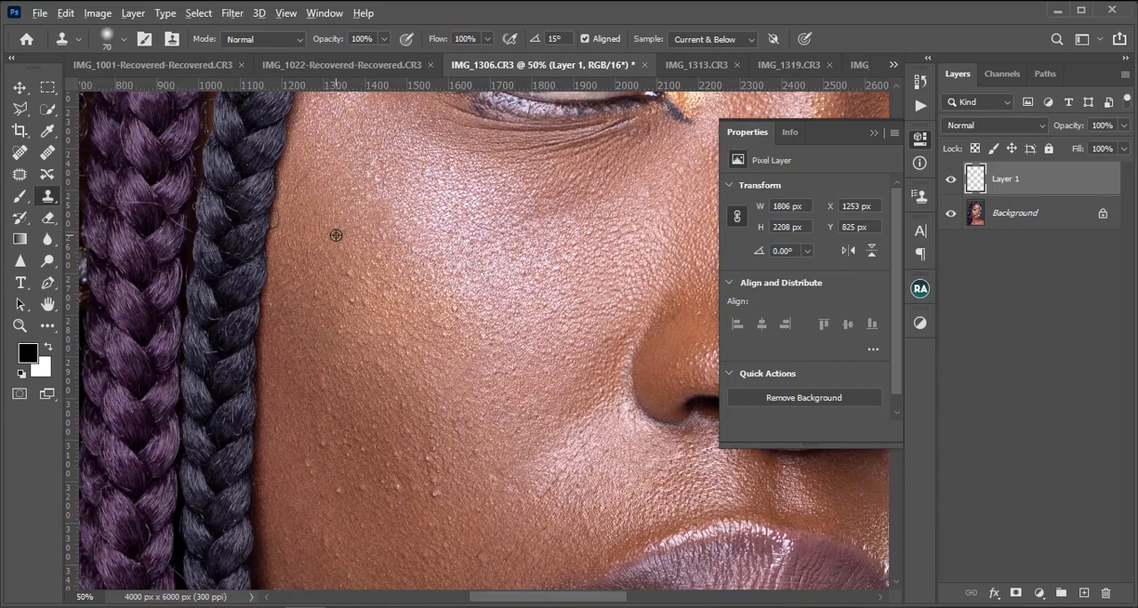
pyautogui.moveTo(409, 446)
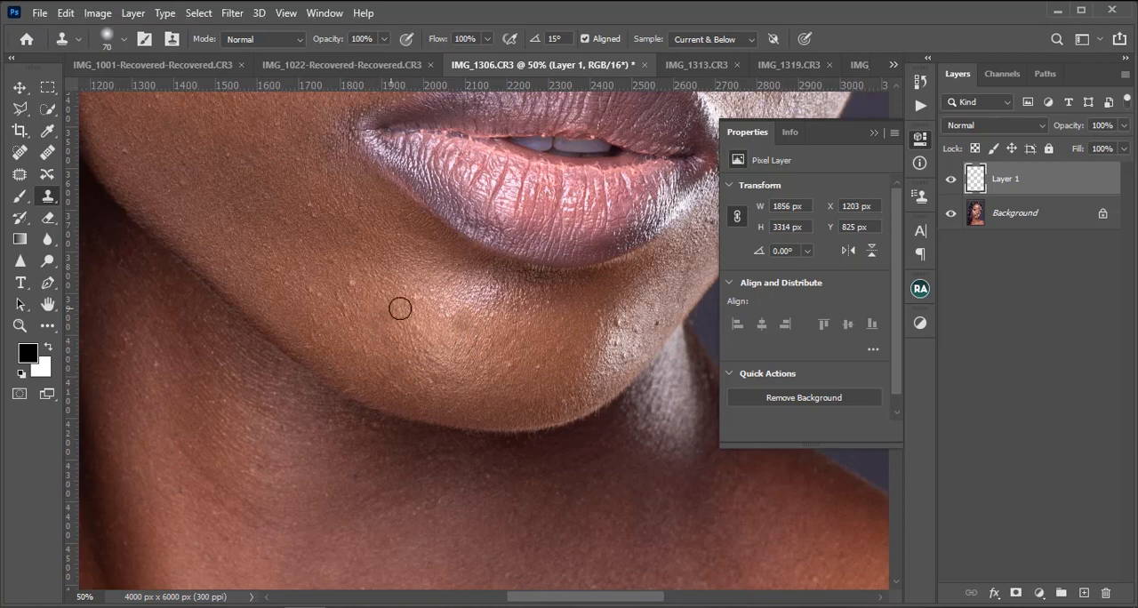
pyautogui.moveTo(356, 281)
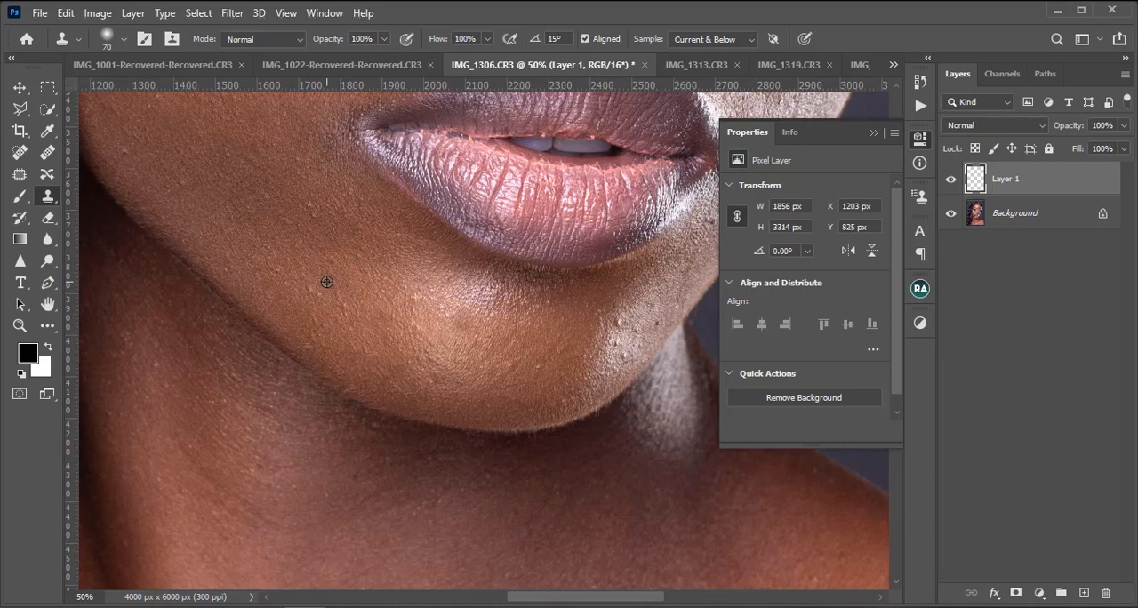
pyautogui.moveTo(291, 270)
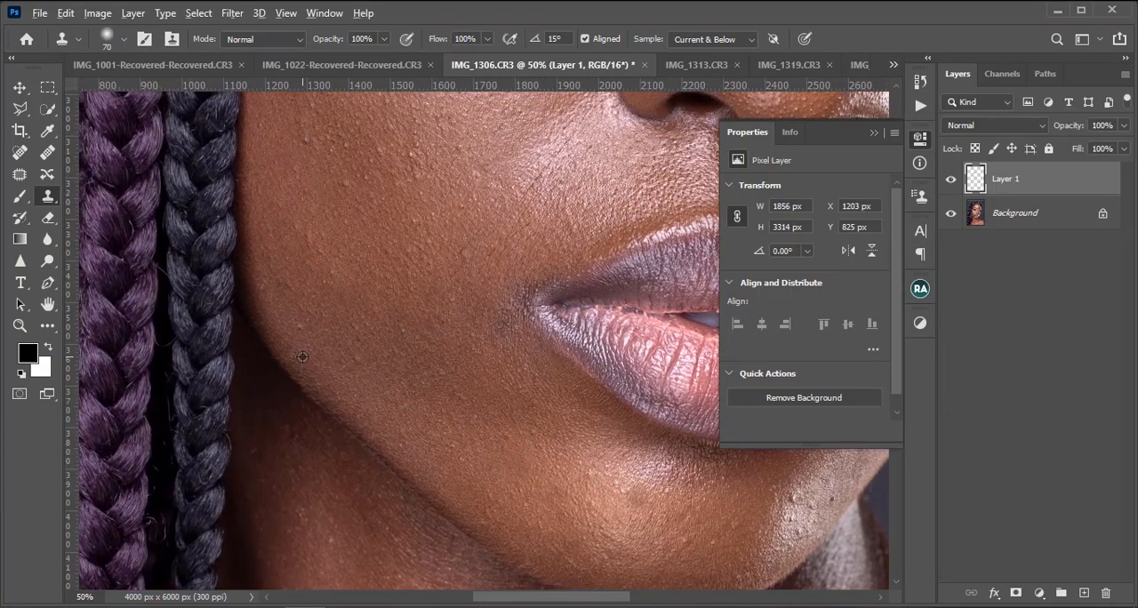
# Paint cloned skin over the spots along the jaw on Layer 1.
pyautogui.moveTo(302, 356); pyautogui.dragTo(204, 249)
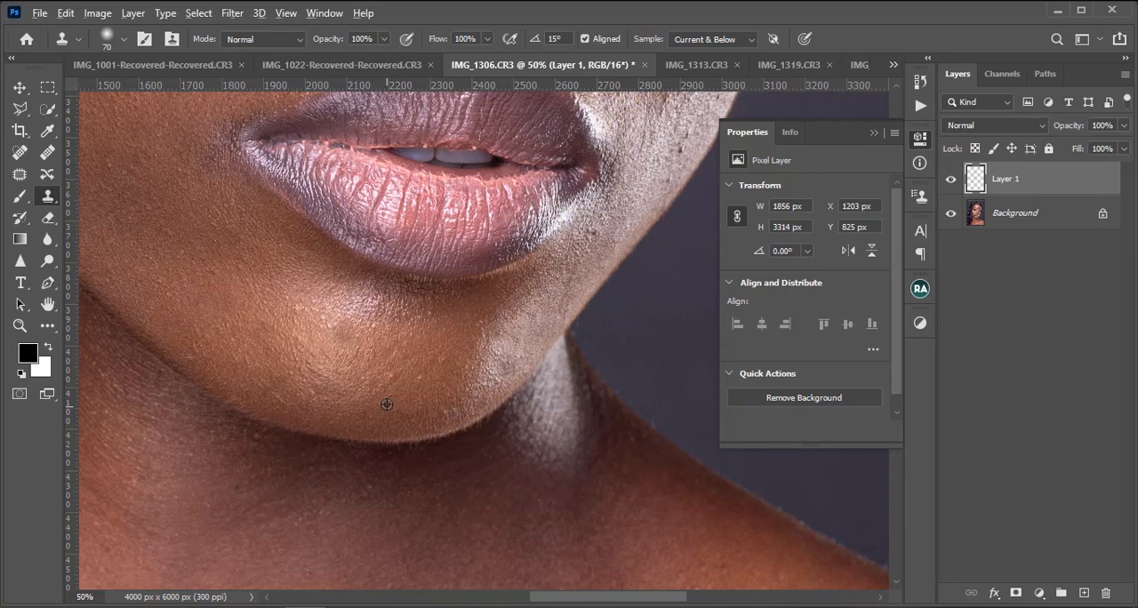
pyautogui.moveTo(476, 293)
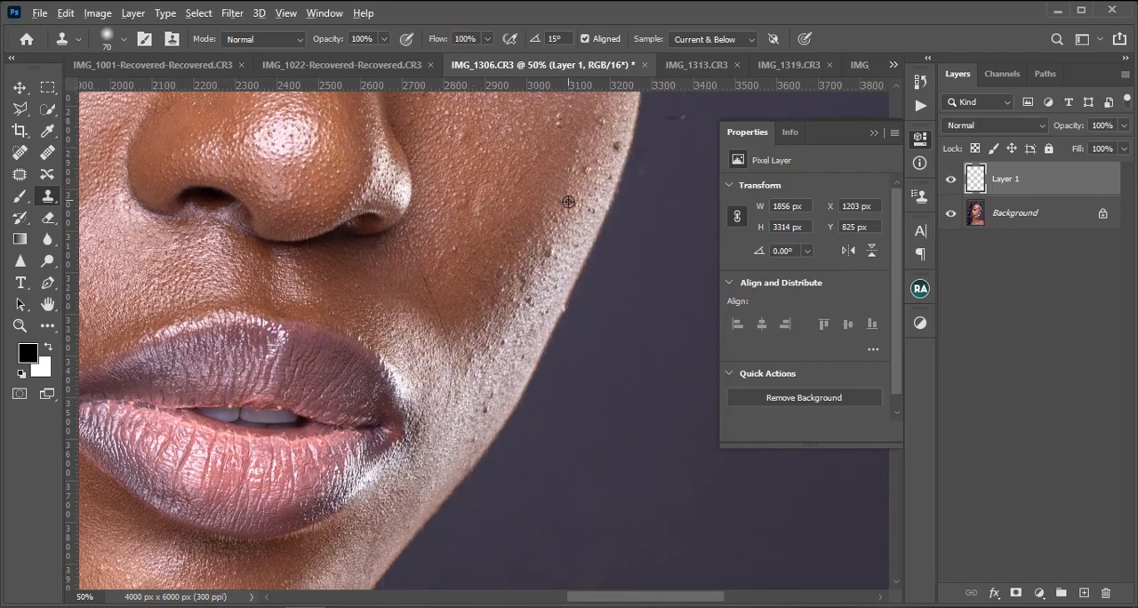
pyautogui.moveTo(551, 256)
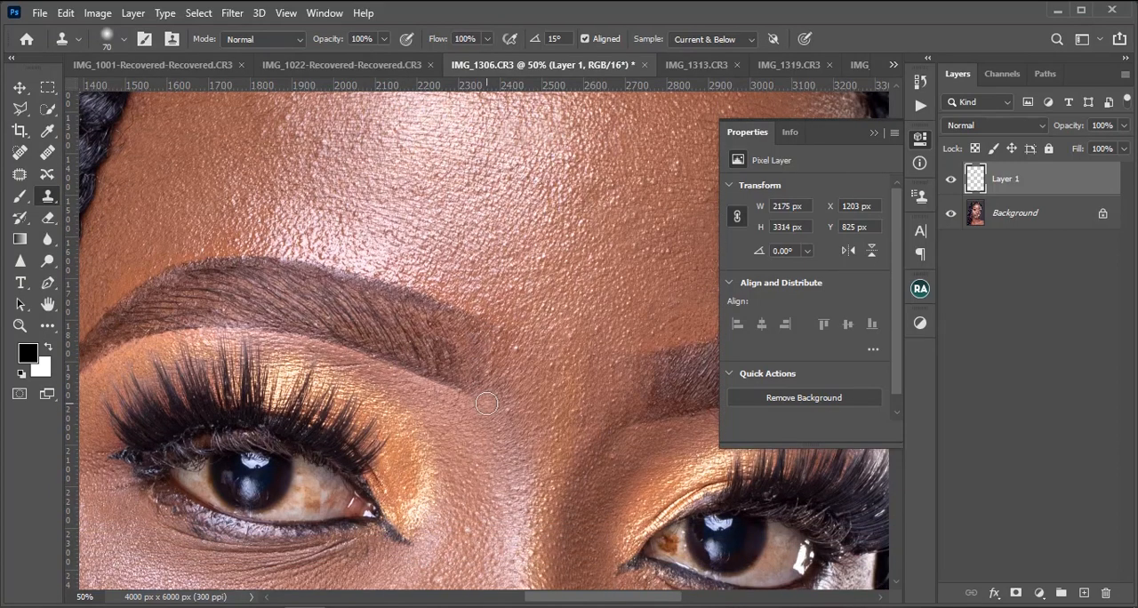
pyautogui.moveTo(519, 348)
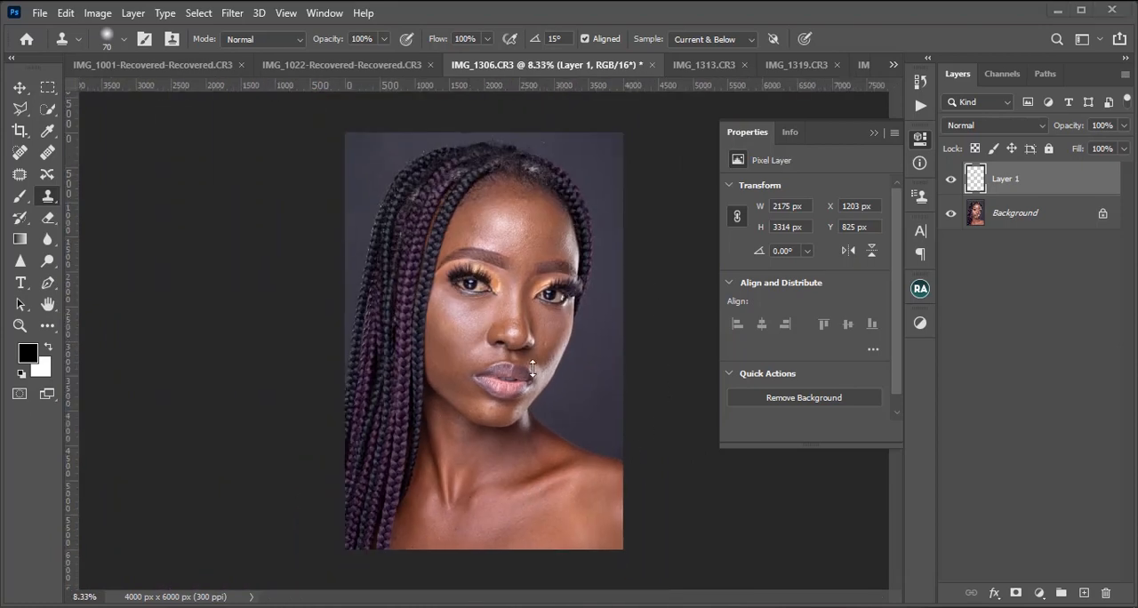
pyautogui.moveTo(537, 231)
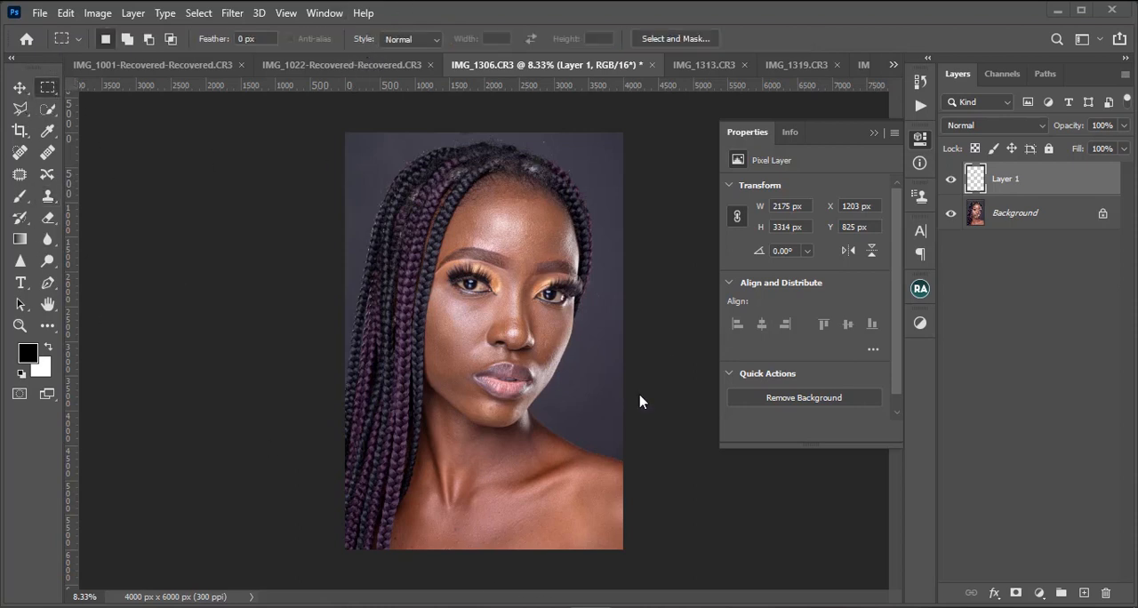
pyautogui.moveTo(553, 310)
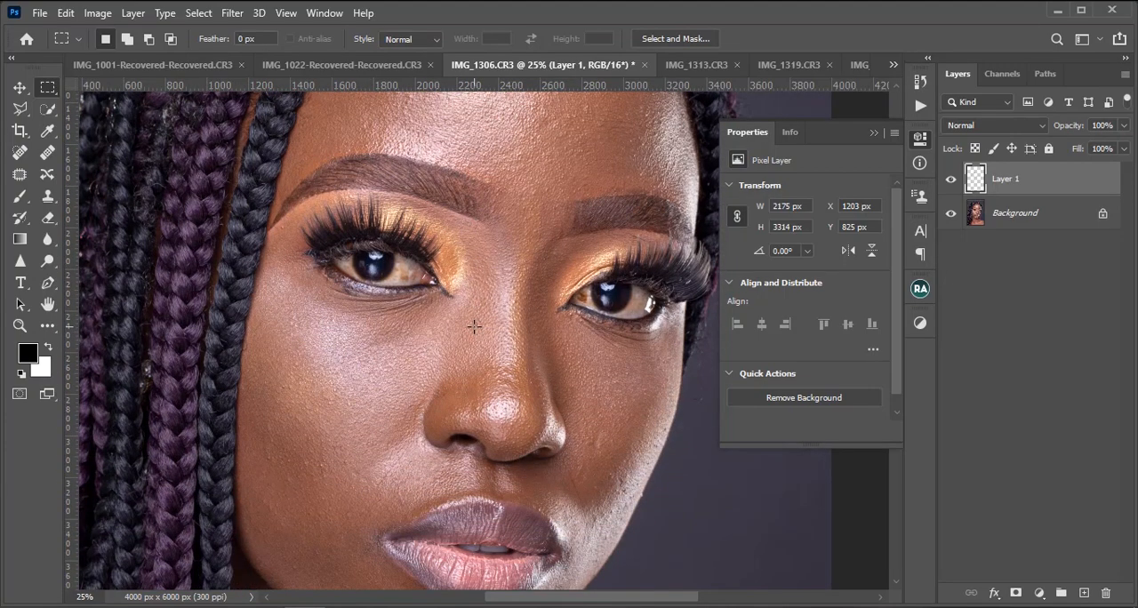
pyautogui.moveTo(1017, 249)
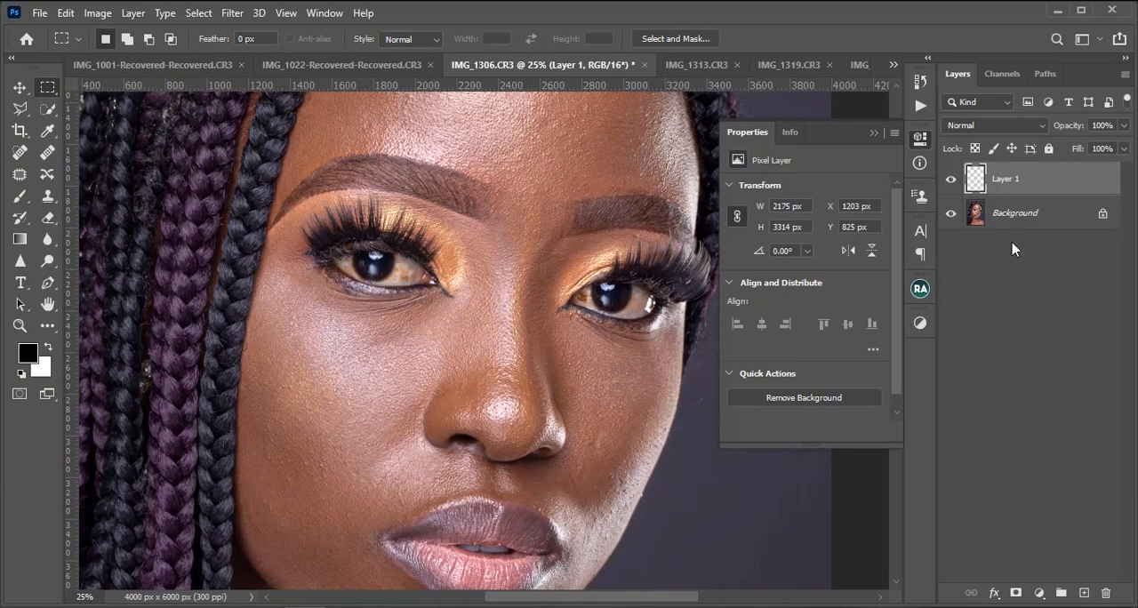
pyautogui.moveTo(1010, 287)
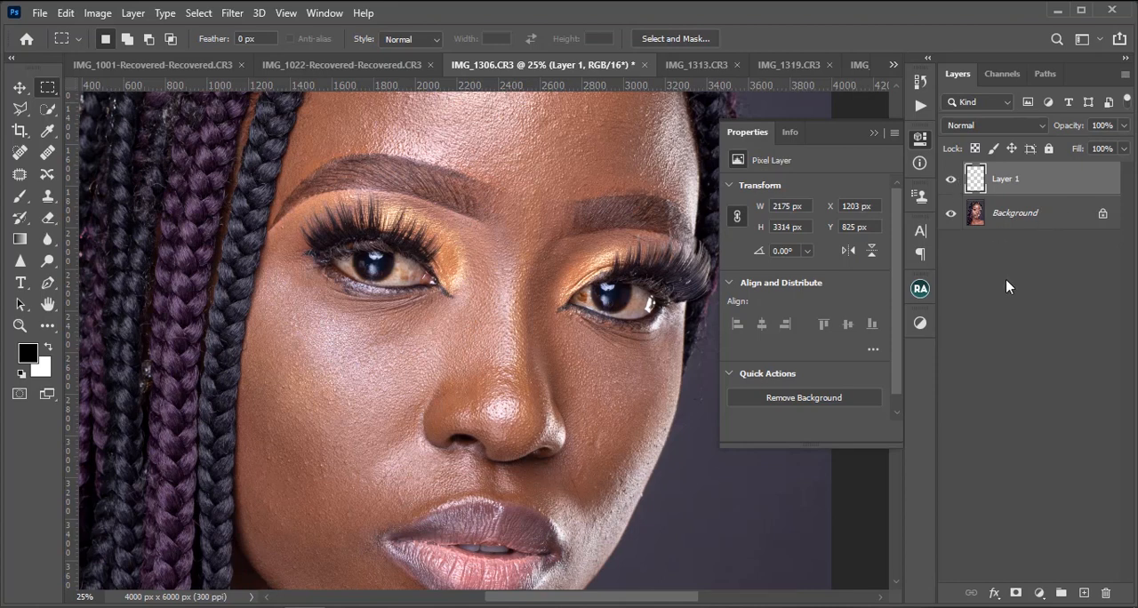
pyautogui.moveTo(978, 316)
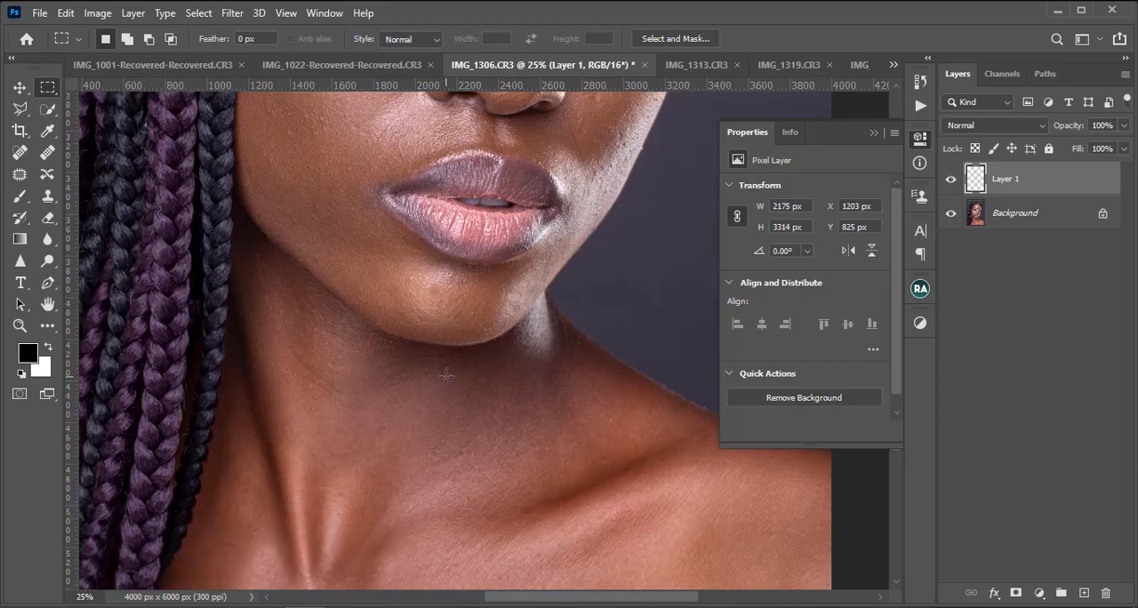
# Zoom toward the neck and resume the Clone Stamp for the neck and shoulder spots.
pyautogui.scroll(-3)
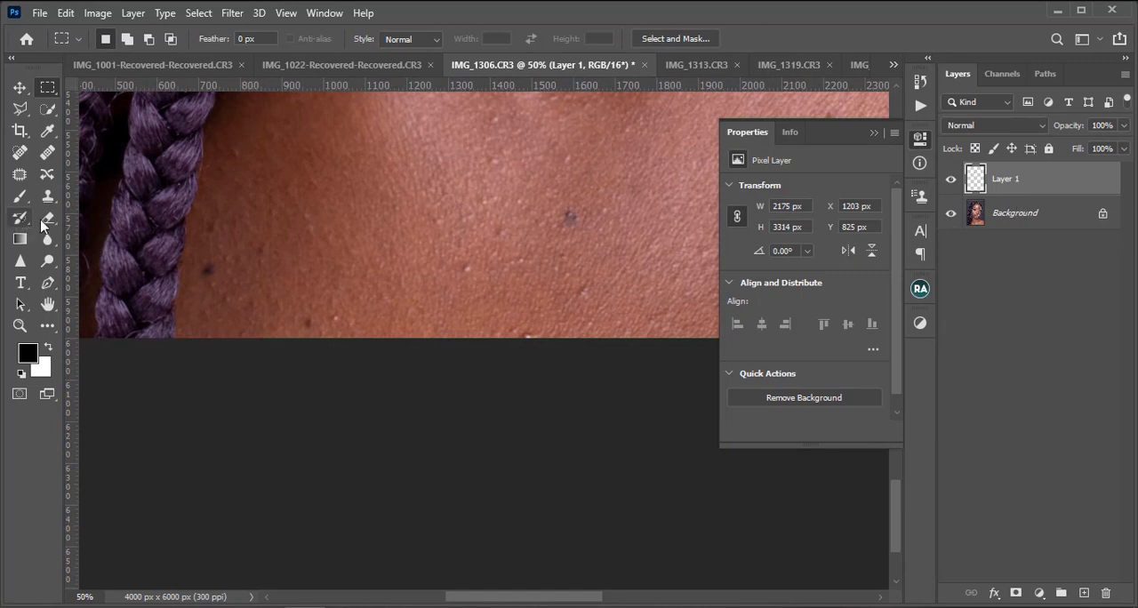
pyautogui.click(46, 219)
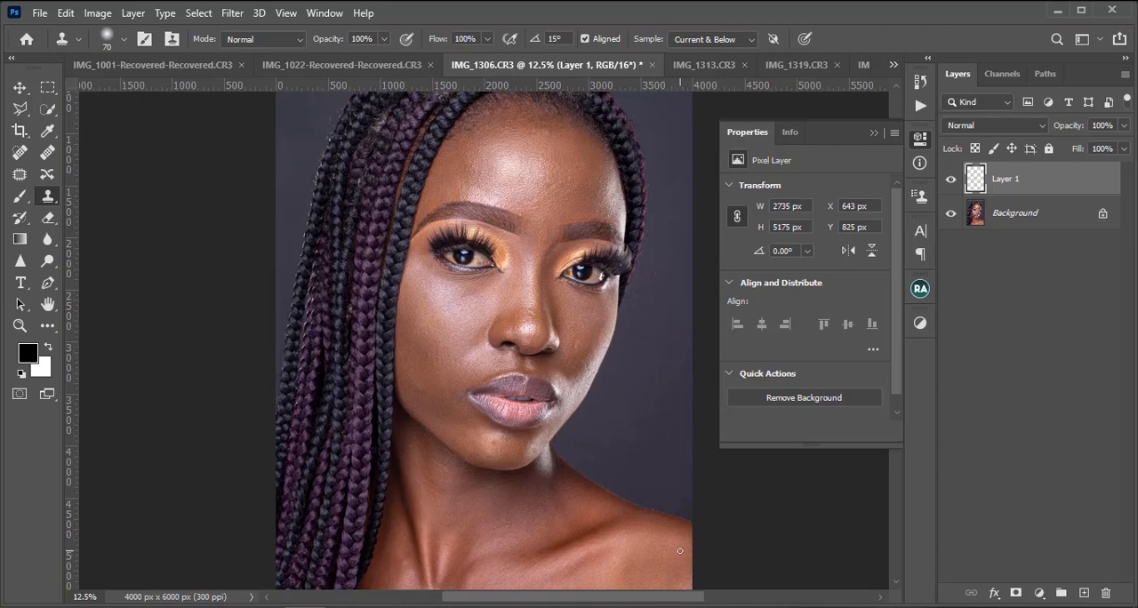
pyautogui.moveTo(679, 552)
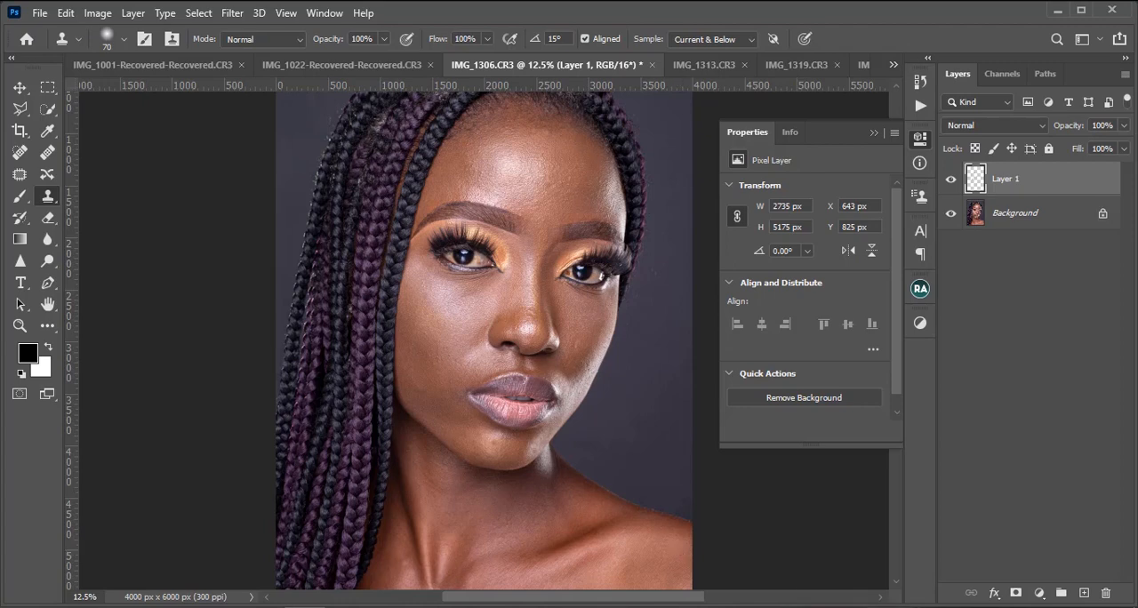